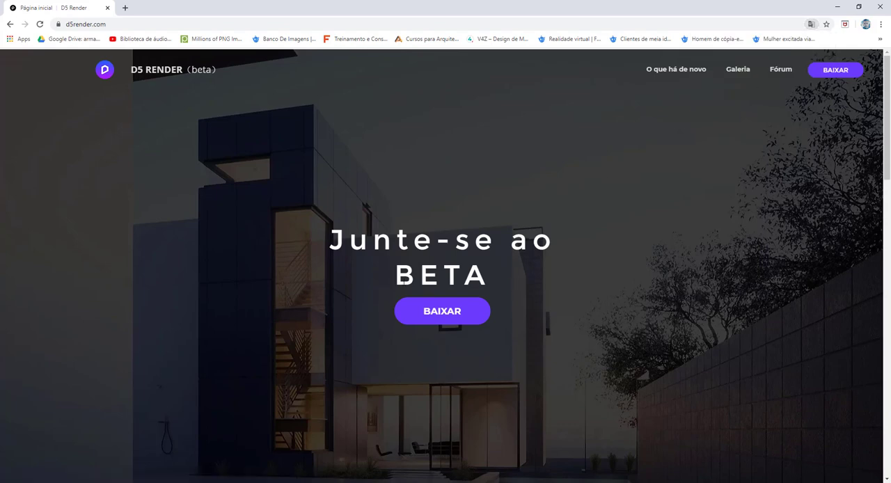
pyautogui.moveTo(493, 278)
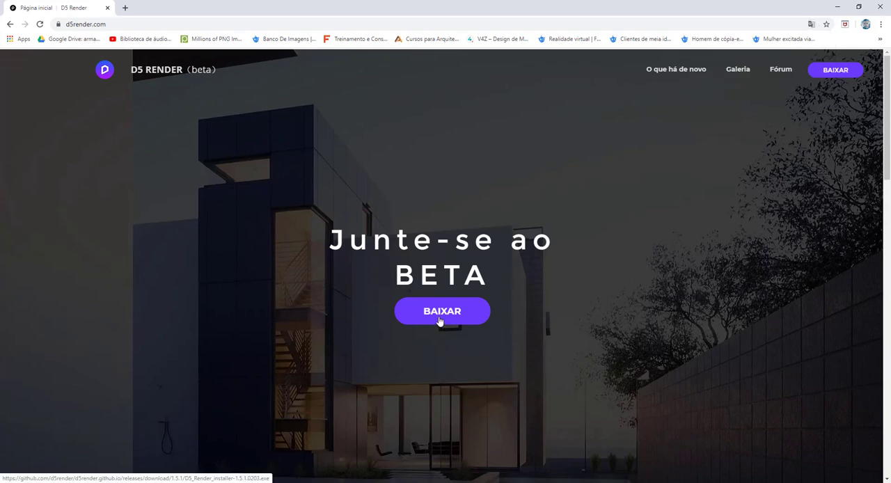
pyautogui.moveTo(376, 278)
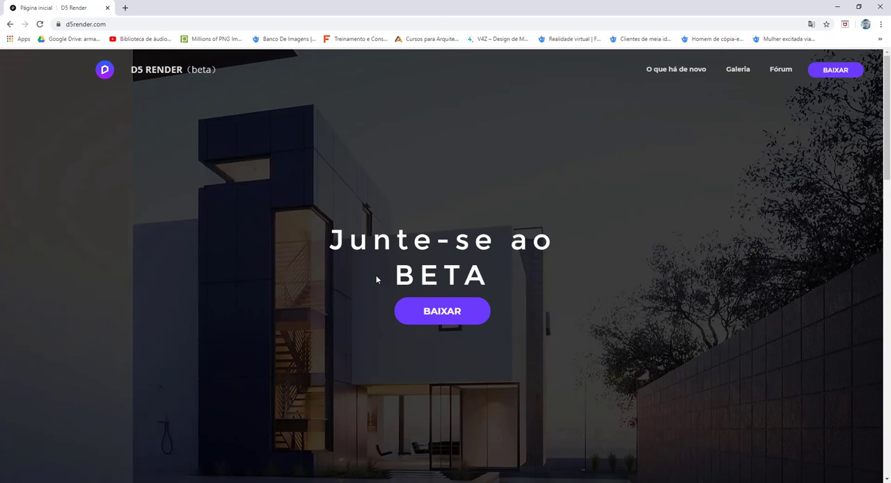
pyautogui.moveTo(337, 300)
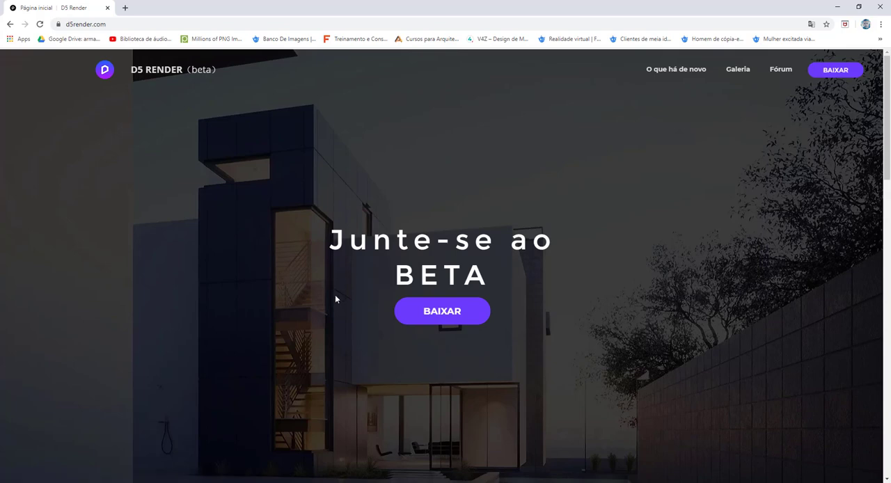
# From the homepage, send the 'O que há de novo' link to a new tab.
pyautogui.scroll(-3)
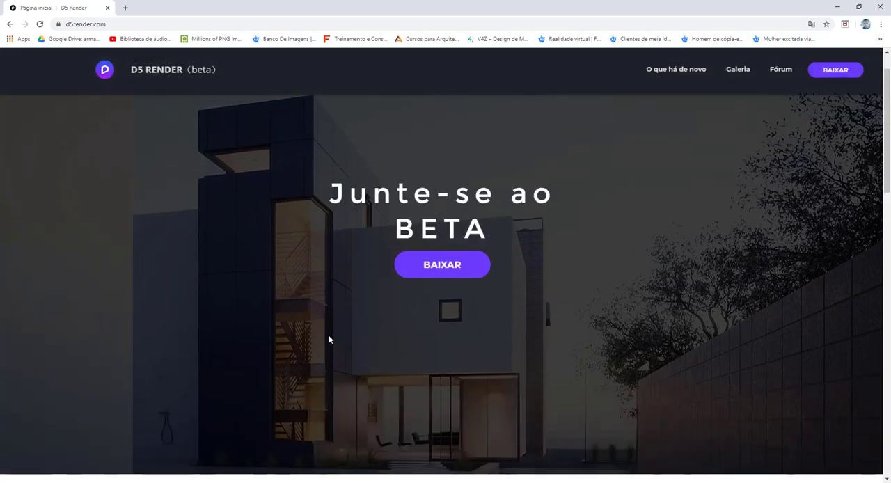
pyautogui.scroll(-3)
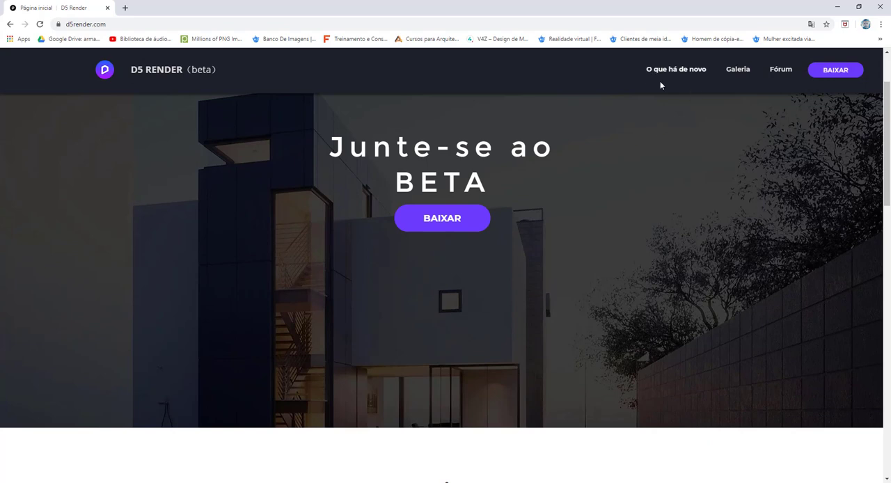
pyautogui.rightClick(675, 69)
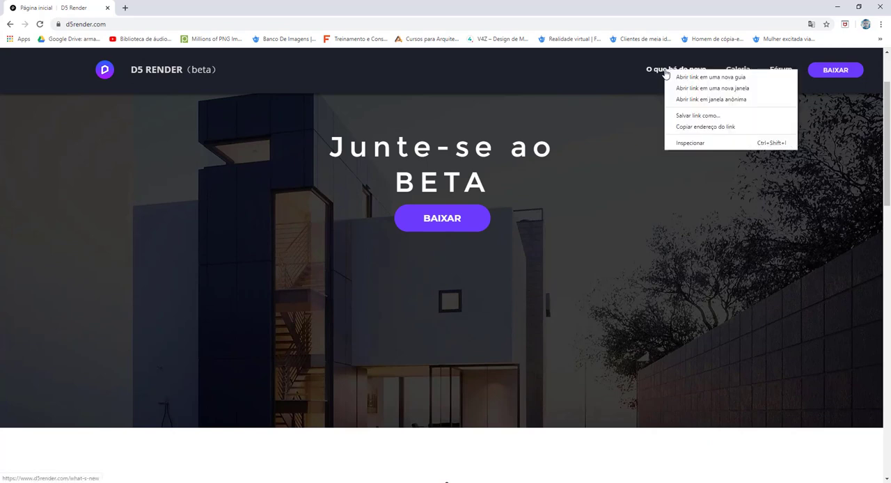
pyautogui.click(710, 77)
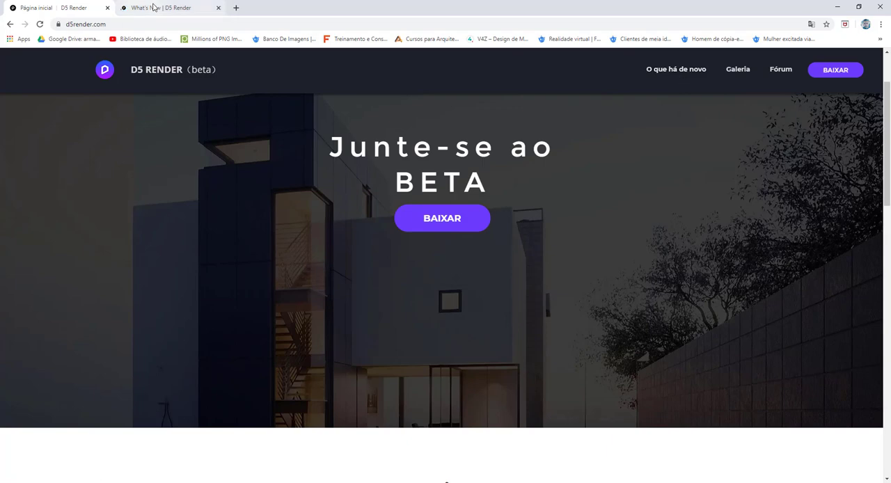
# View the What's New tab and scroll through the 1.5.1 update notes.
pyautogui.click(169, 8)
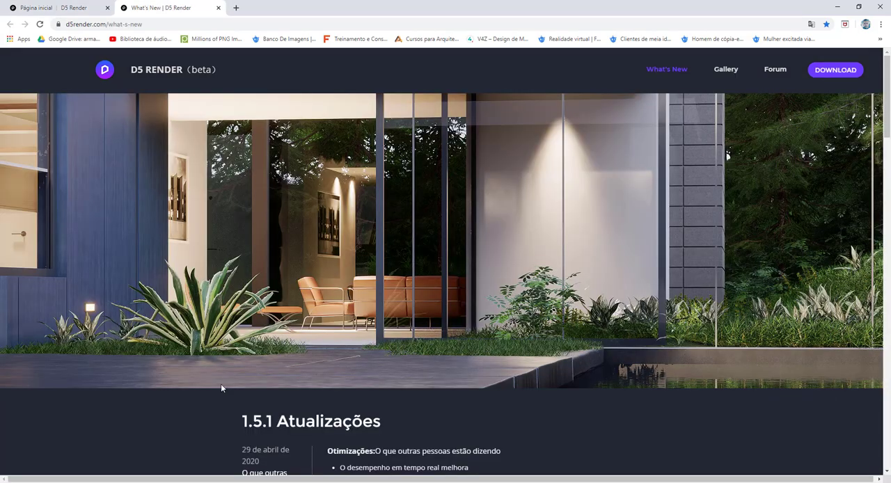
pyautogui.scroll(-3)
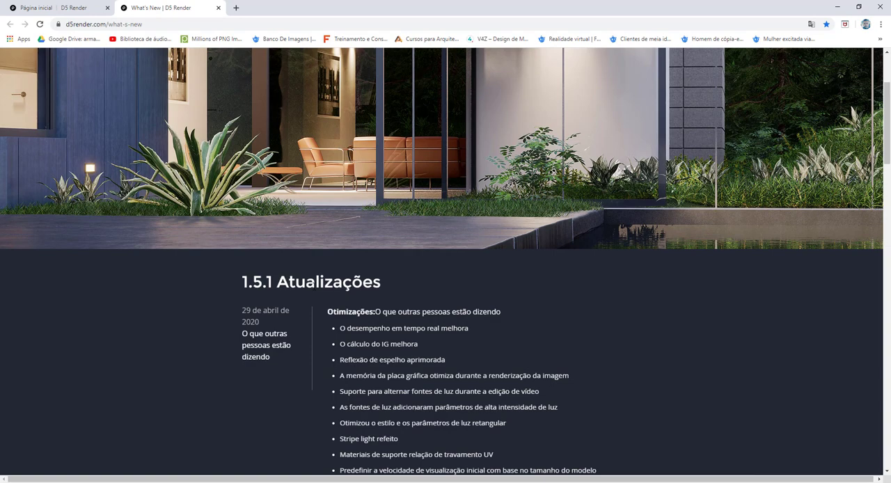
pyautogui.scroll(-3)
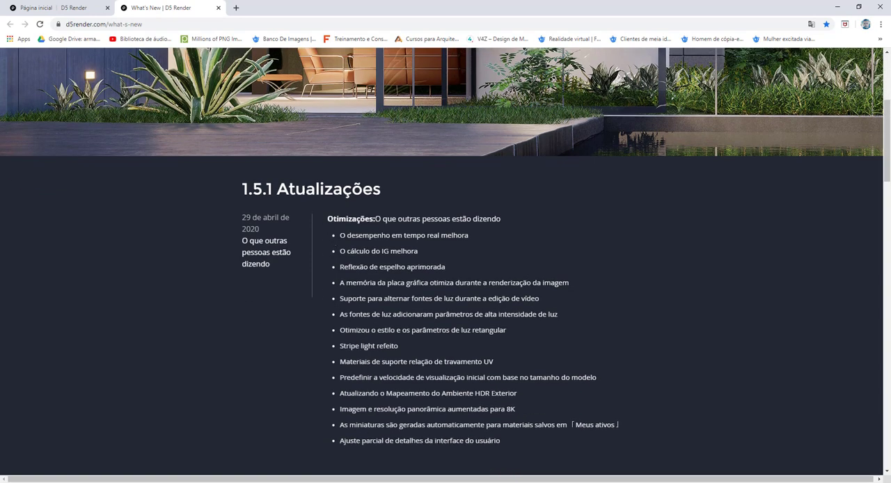
pyautogui.scroll(-3)
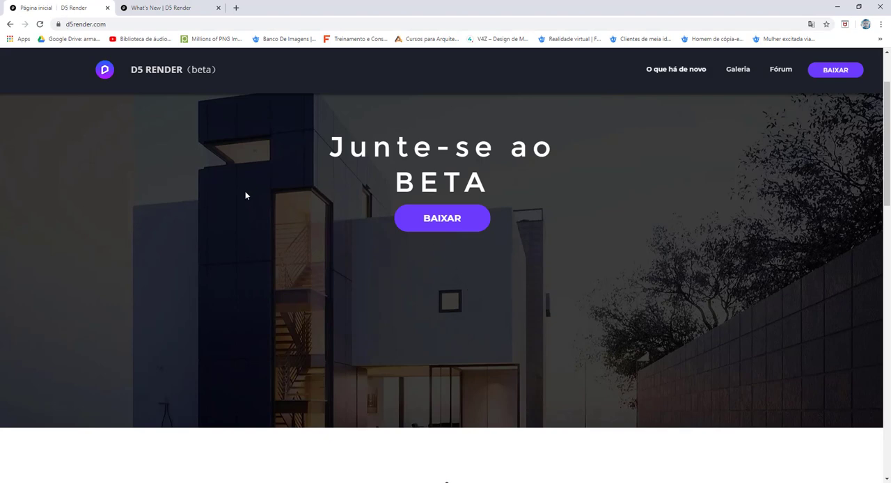
# Scroll the homepage down to the 'Perguntas Mais Frequentes' section and read it.
pyautogui.scroll(-3)
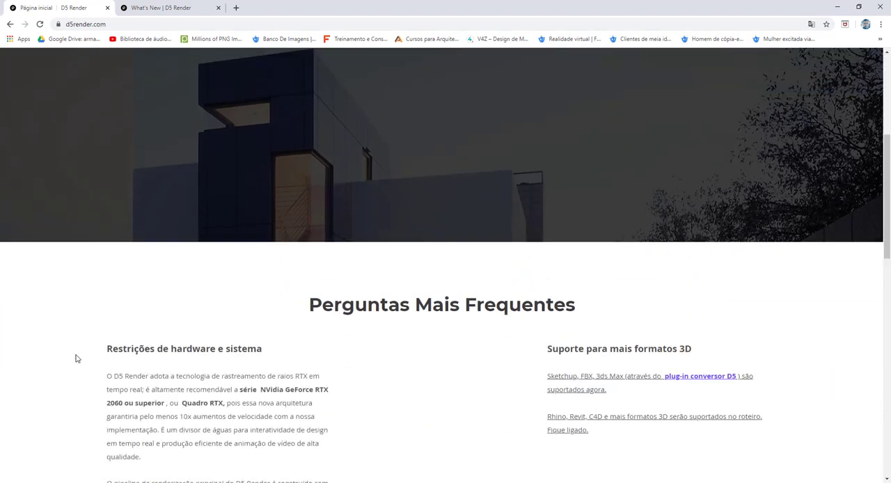
pyautogui.scroll(-3)
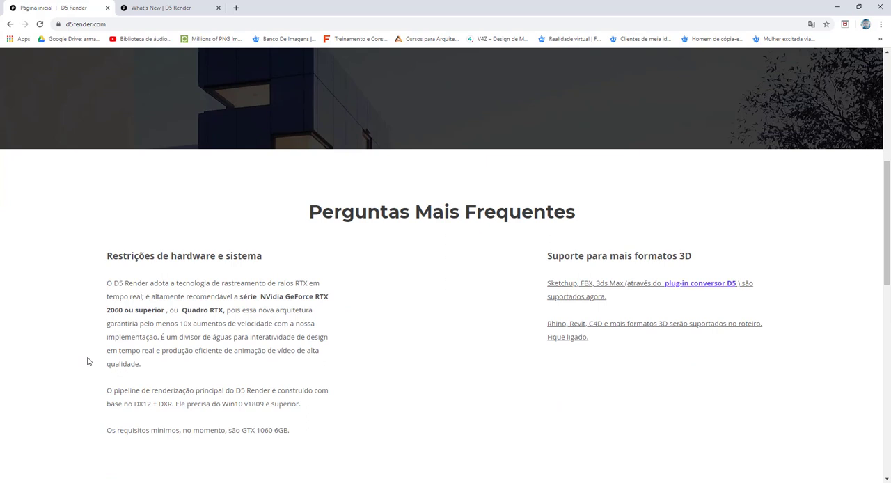
pyautogui.scroll(-3)
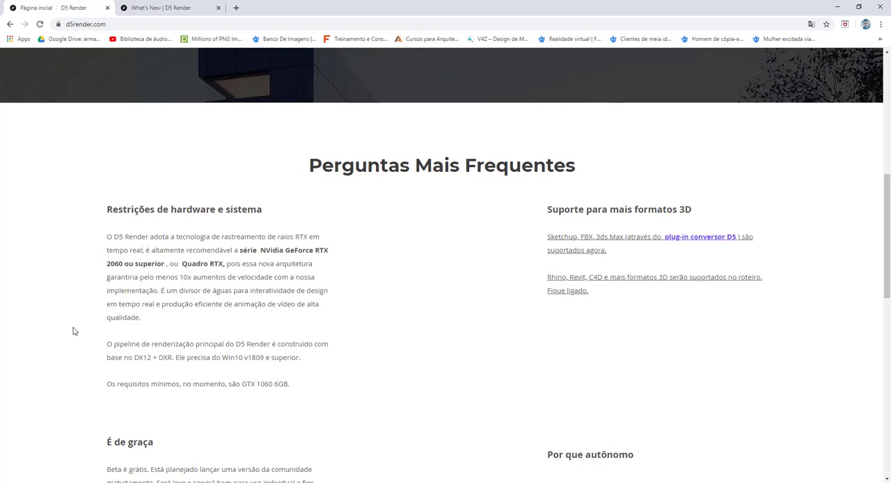
pyautogui.moveTo(79, 339)
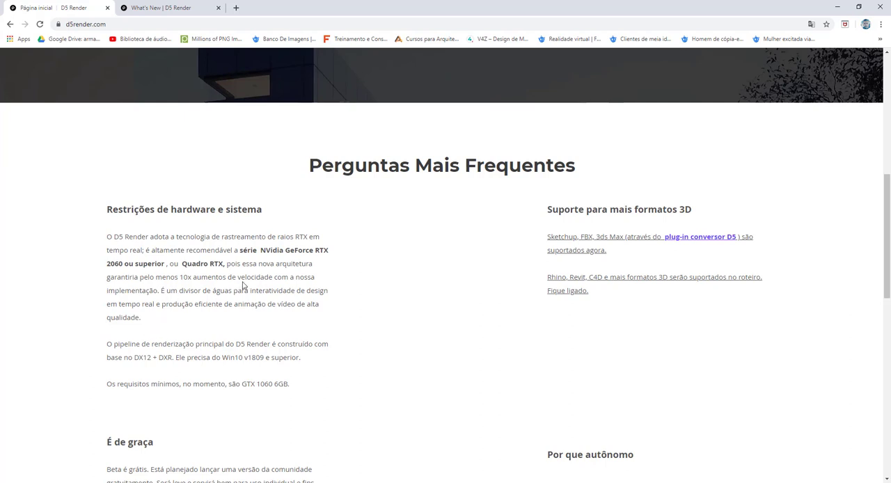
pyautogui.moveTo(432, 298)
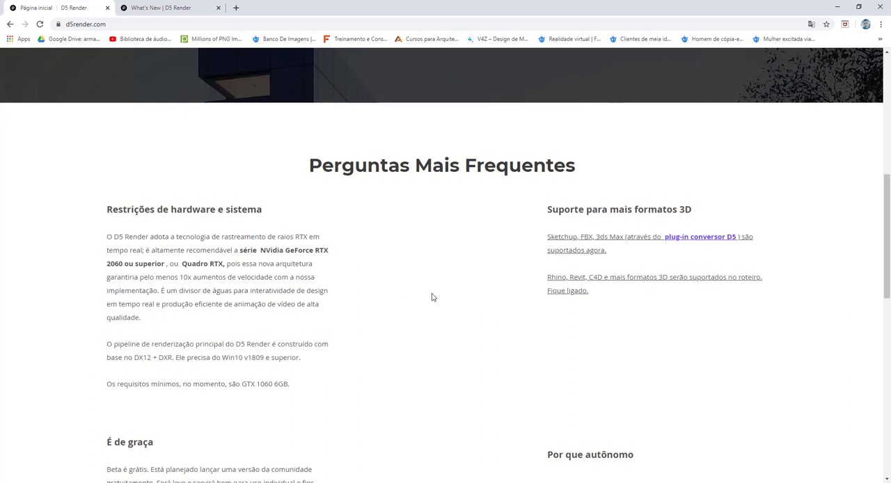
pyautogui.moveTo(421, 307)
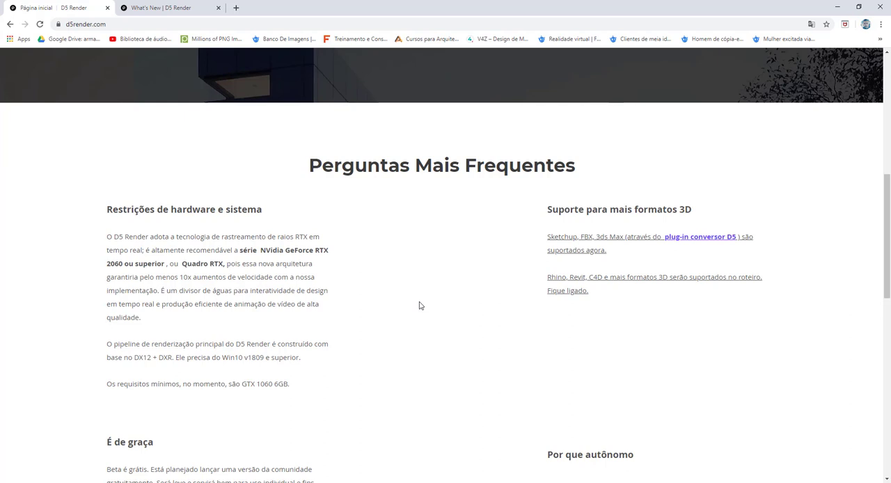
pyautogui.scroll(-3)
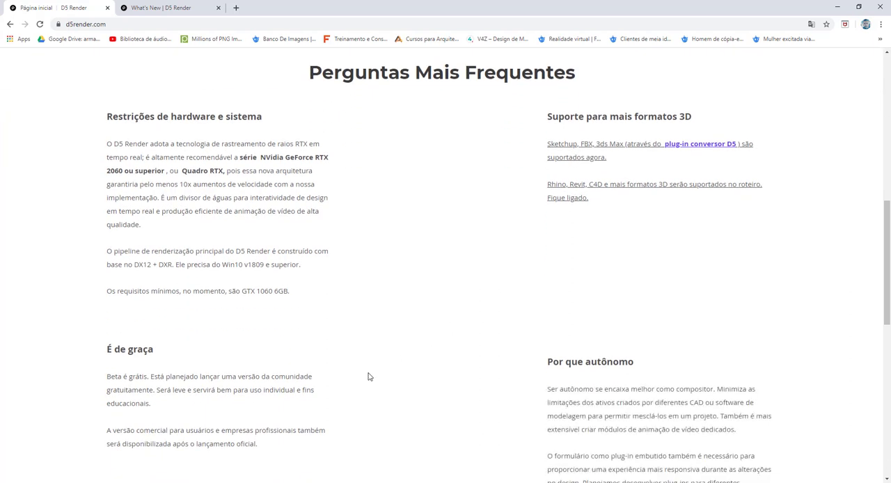
pyautogui.scroll(-3)
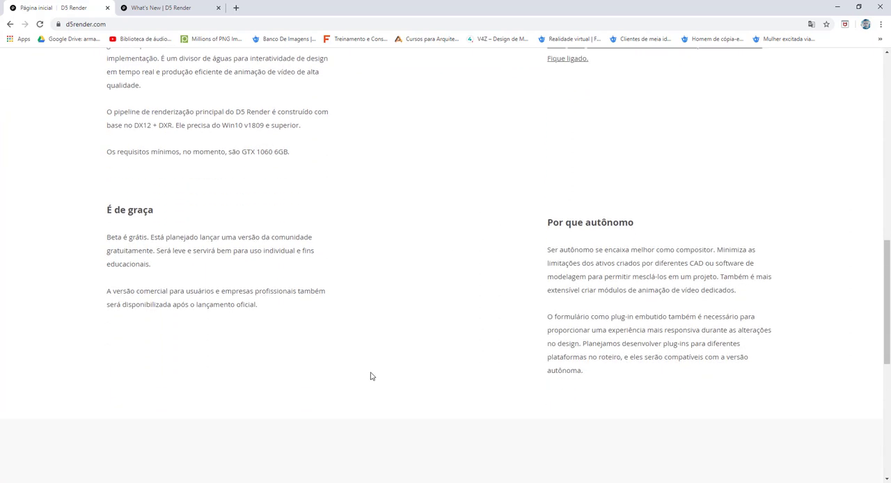
pyautogui.scroll(-3)
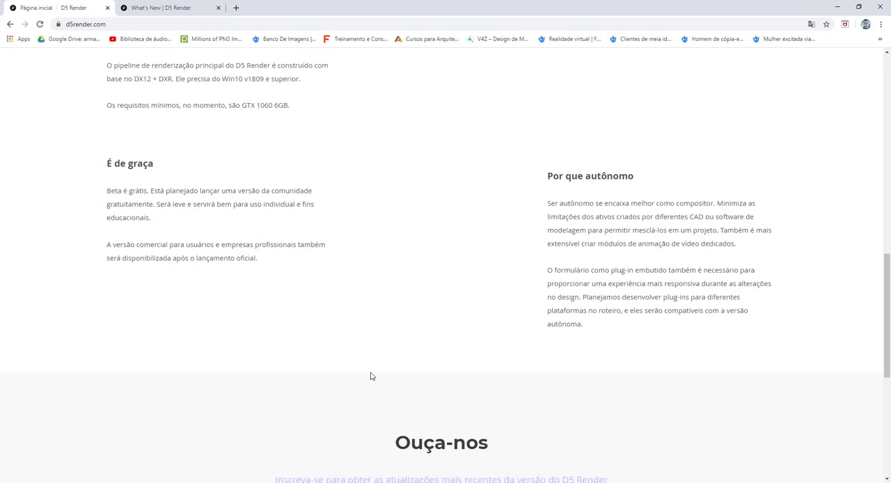
pyautogui.scroll(-3)
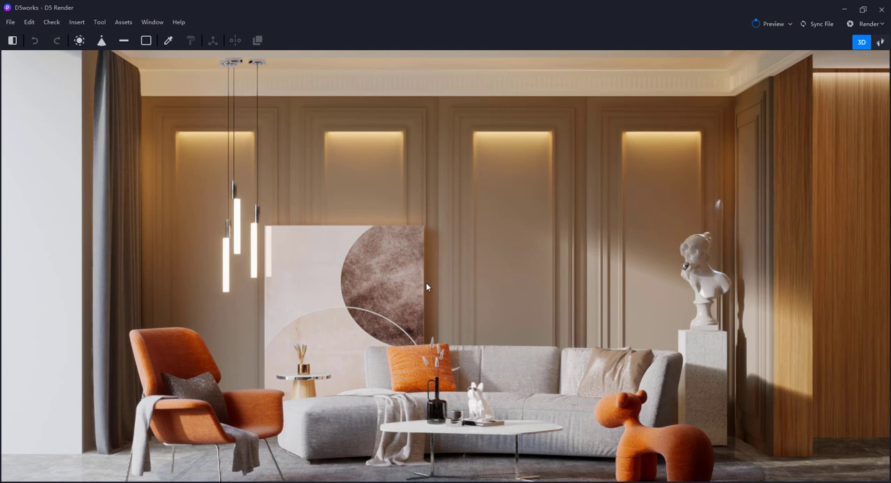
pyautogui.moveTo(346, 255)
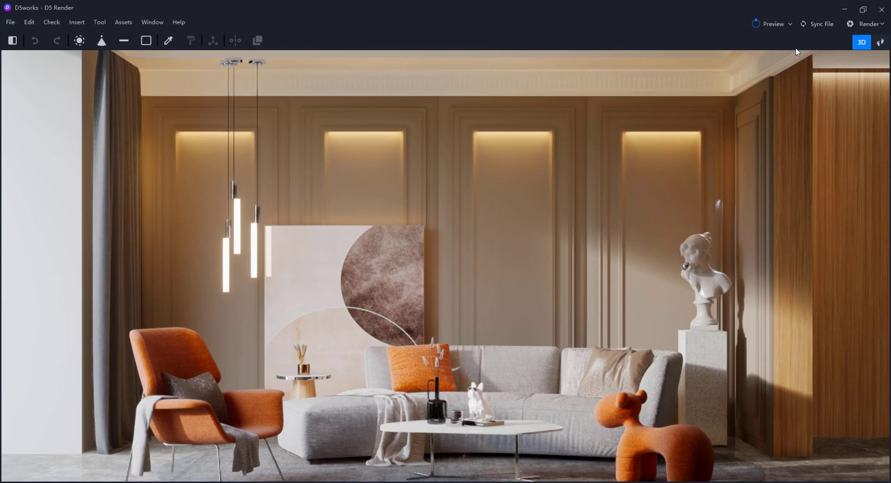
pyautogui.moveTo(588, 145)
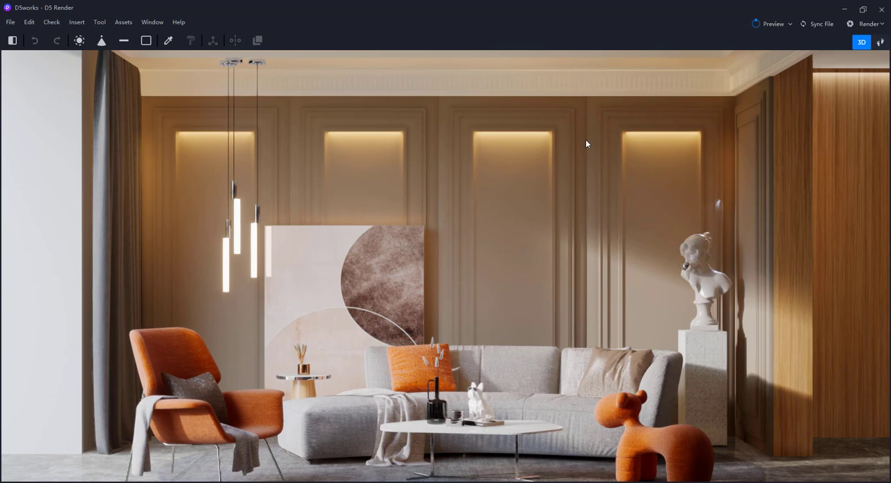
pyautogui.moveTo(474, 201)
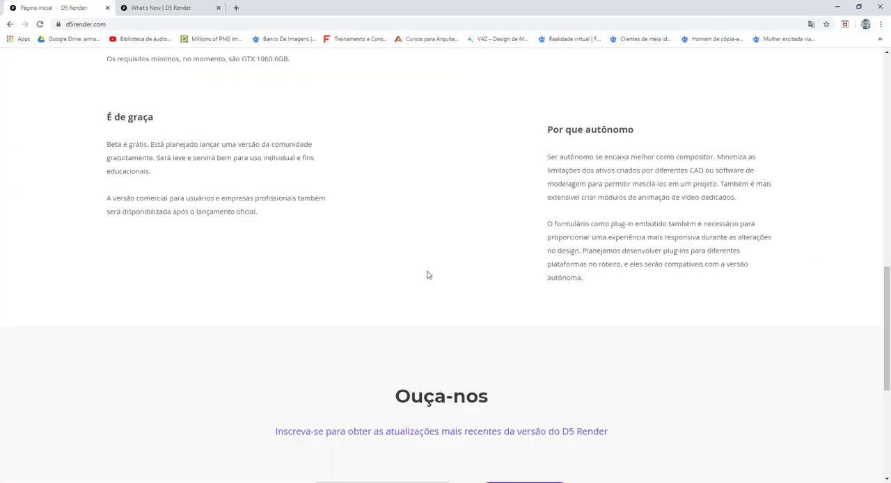
pyautogui.scroll(3)
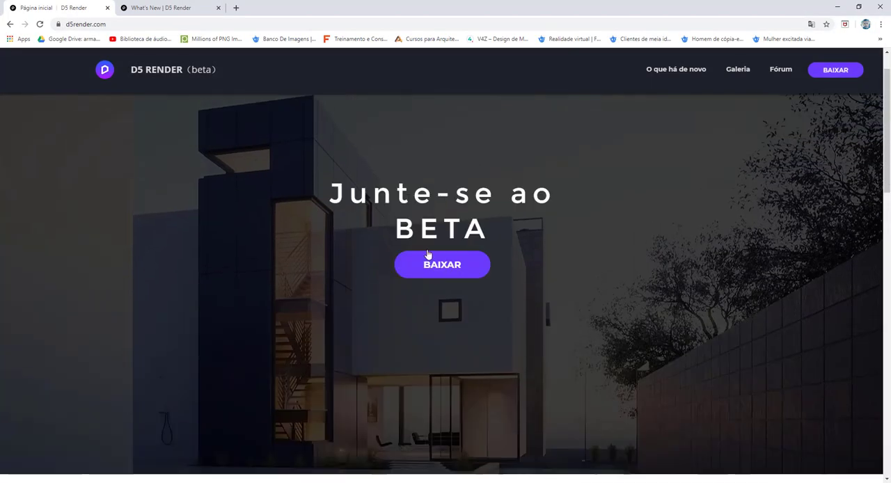
pyautogui.scroll(-3)
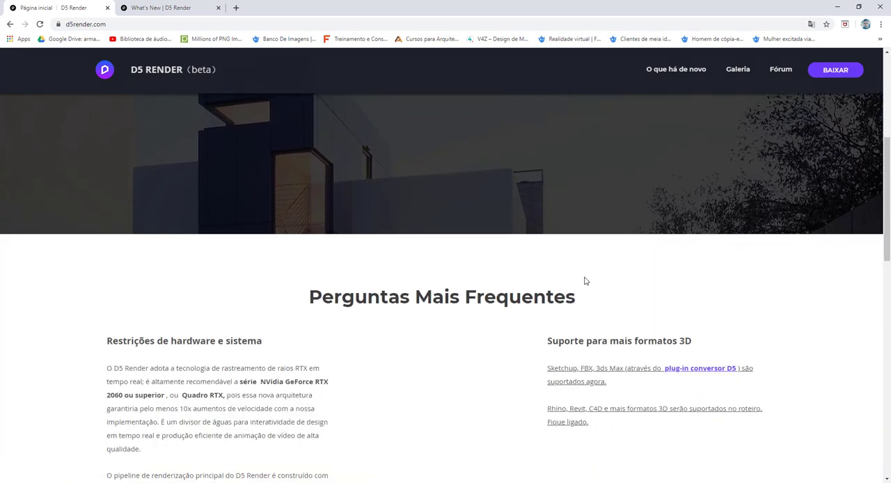
pyautogui.scroll(-3)
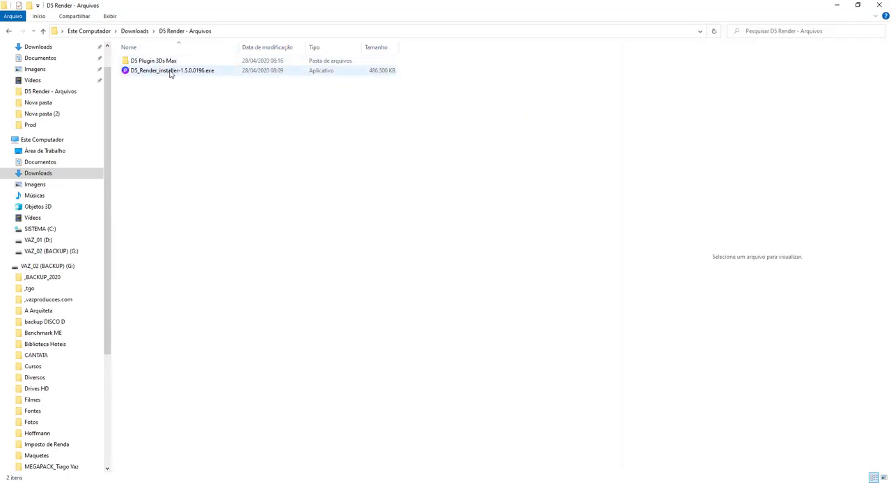
# Select the D5 Render installer .exe in the downloads folder, then deselect it.
pyautogui.click(171, 70)
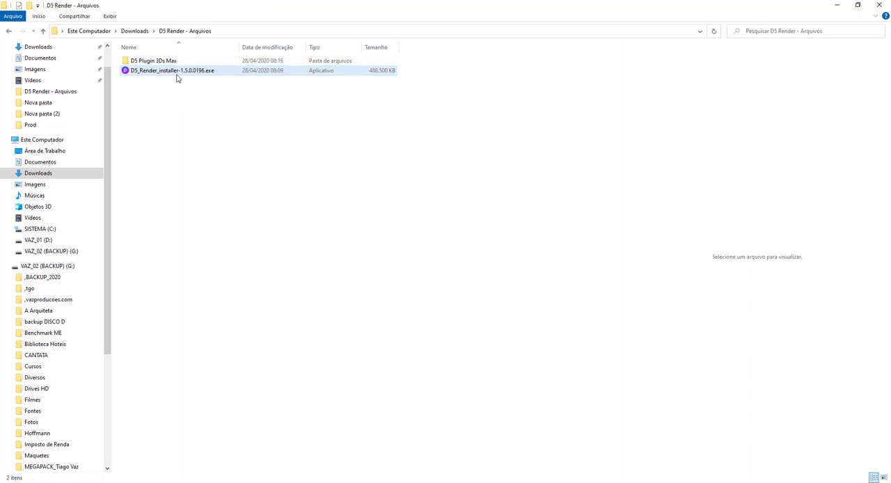
pyautogui.click(172, 70)
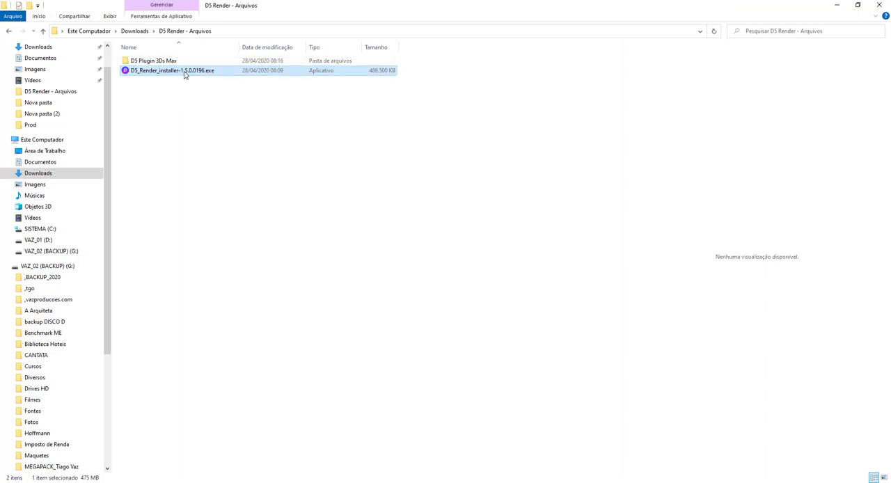
pyautogui.moveTo(179, 86)
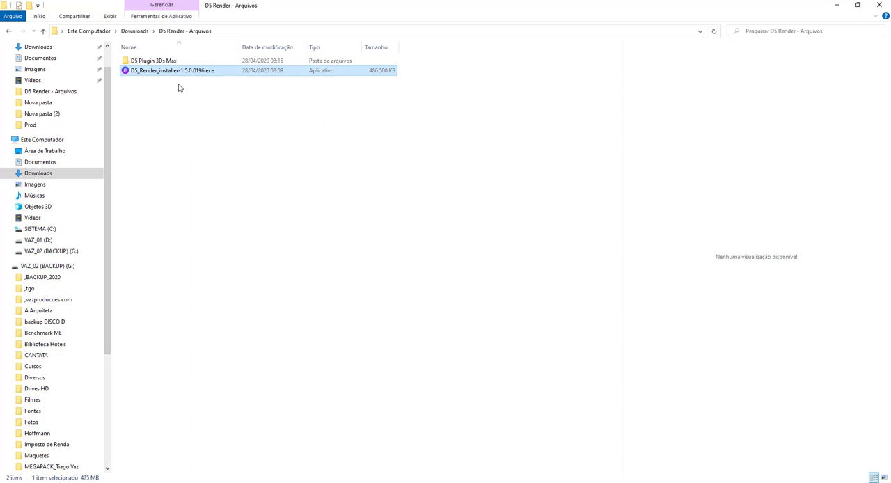
pyautogui.click(304, 282)
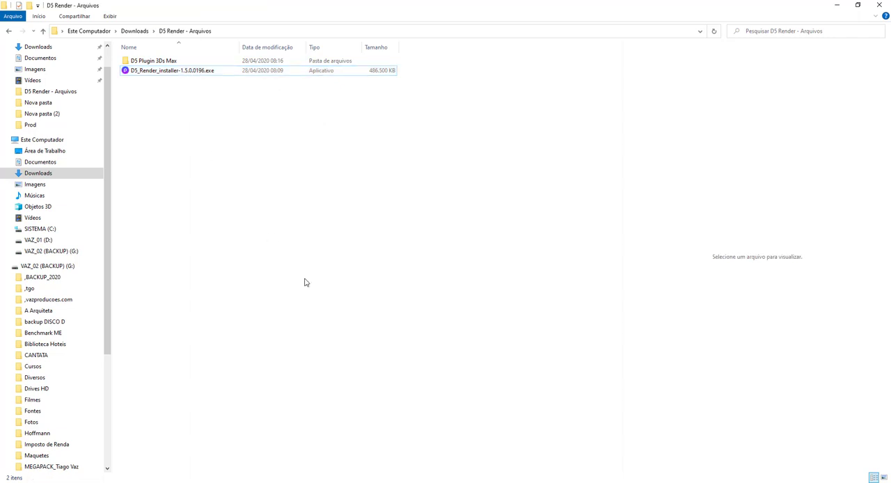